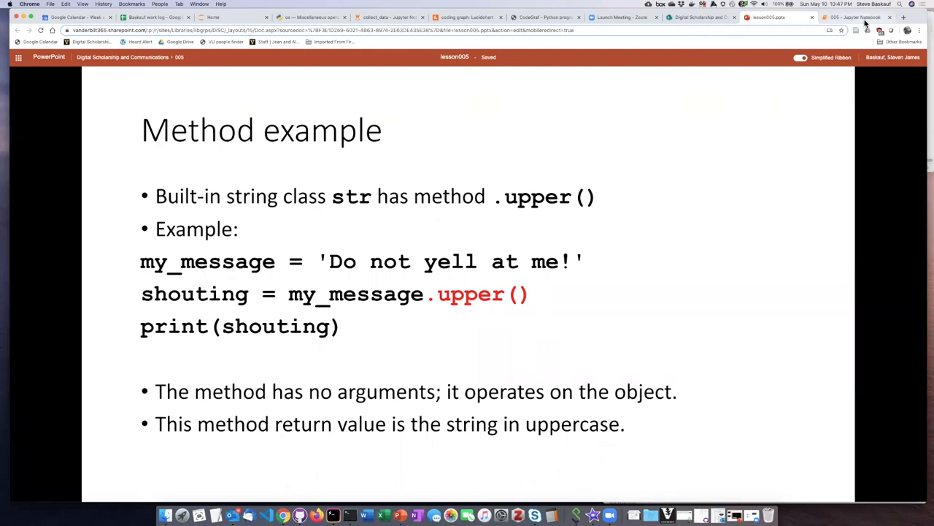
# - Run the cell applying upper(), lower() and title() to the message and review the uppercase output
pyautogui.click(854, 17)
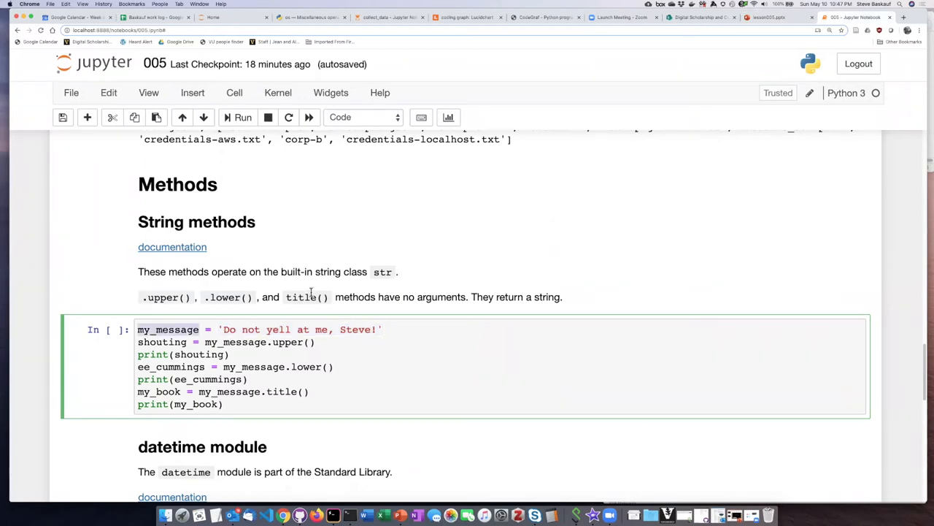
pyautogui.moveTo(372, 307)
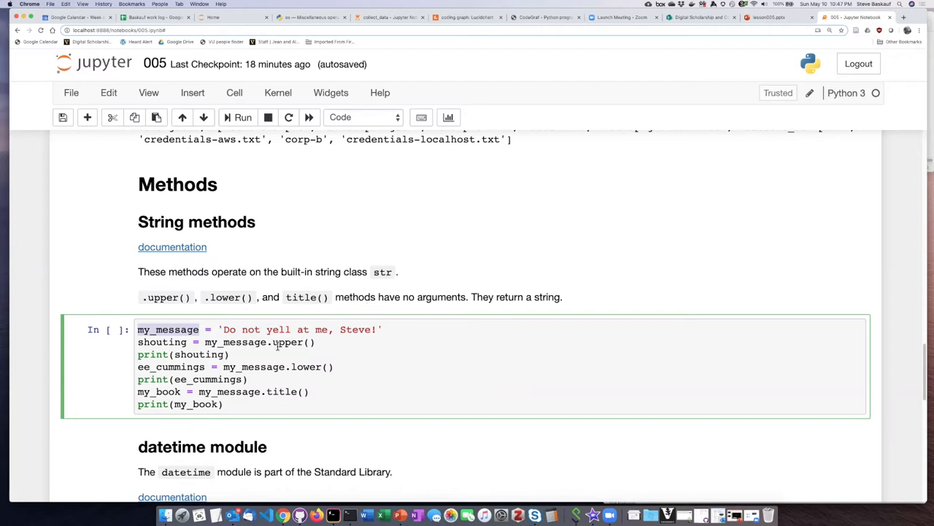
pyautogui.doubleClick(289, 342)
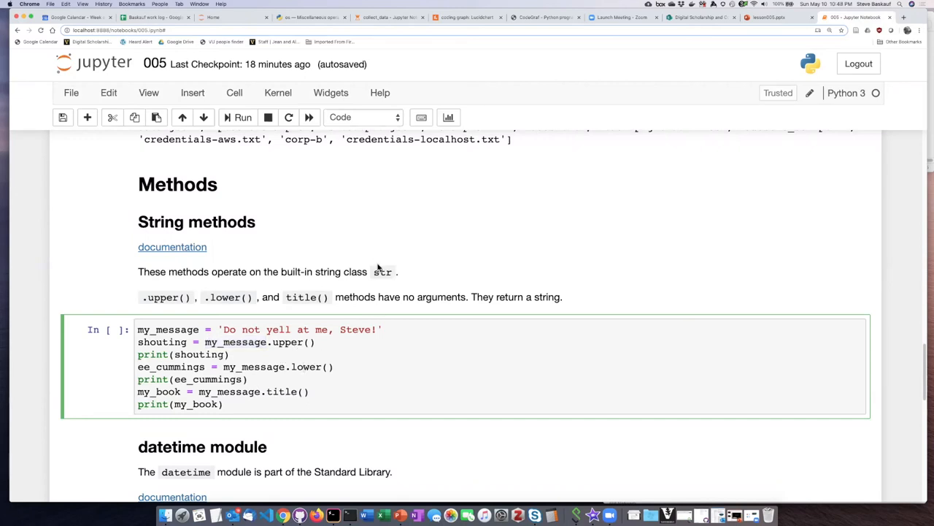
pyautogui.click(242, 117)
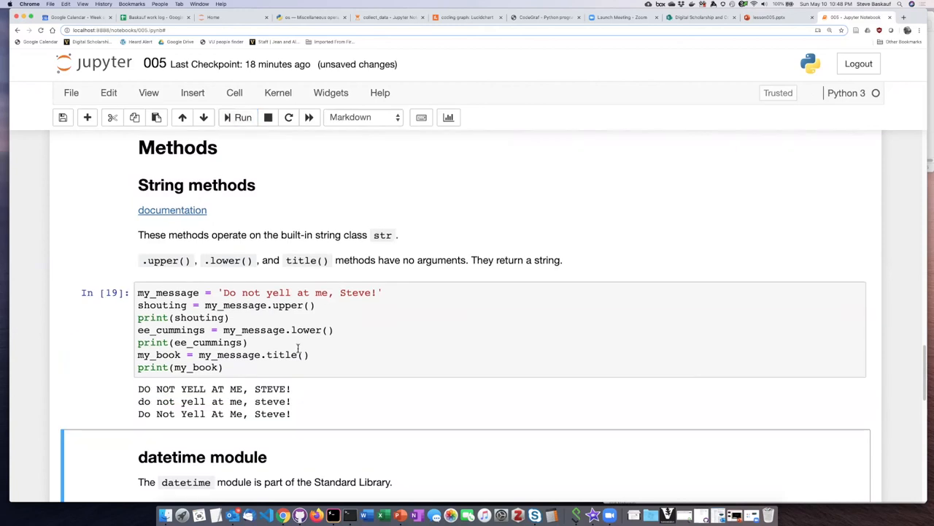
pyautogui.moveTo(155, 388); pyautogui.dragTo(289, 389)
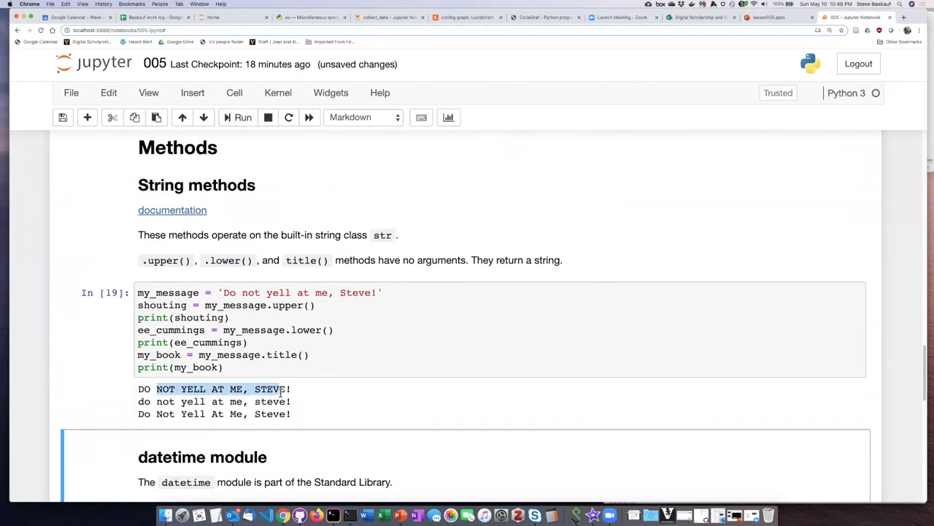